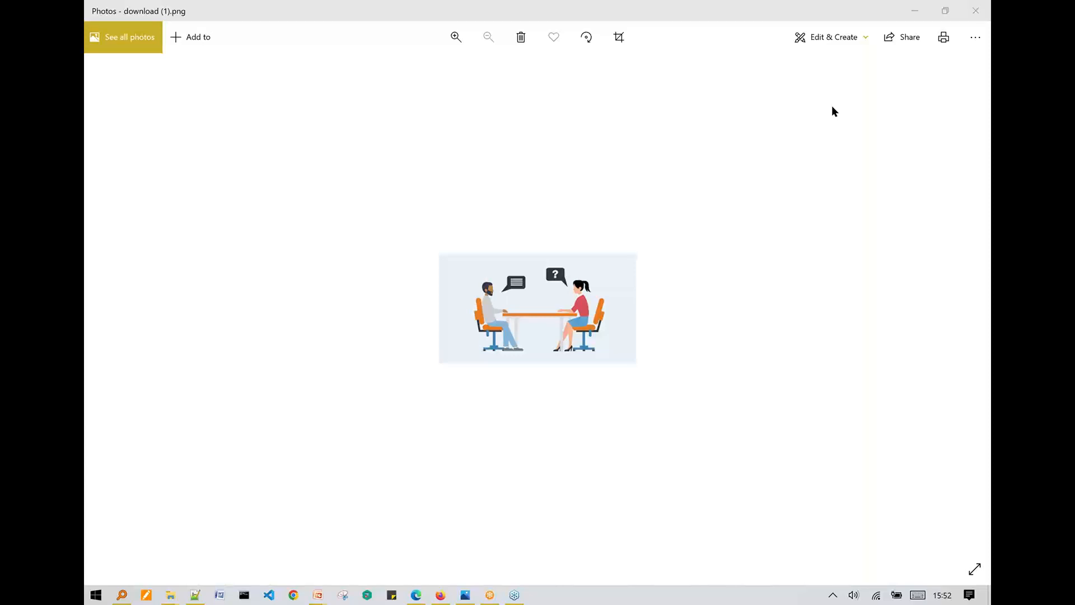
mouse_move(836, 114)
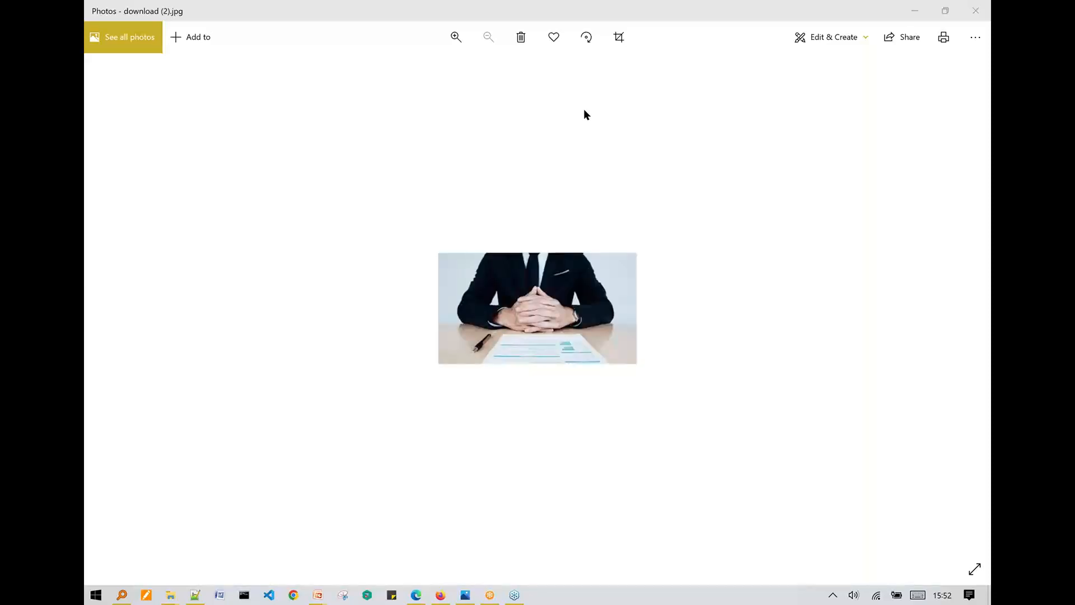
mouse_move(495, 176)
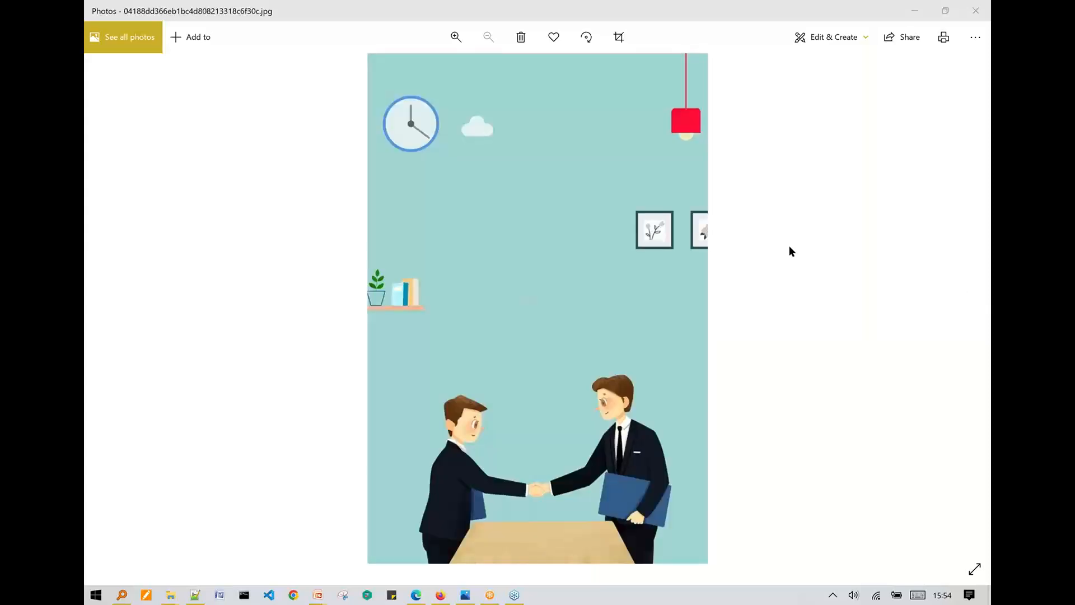
mouse_move(958, 168)
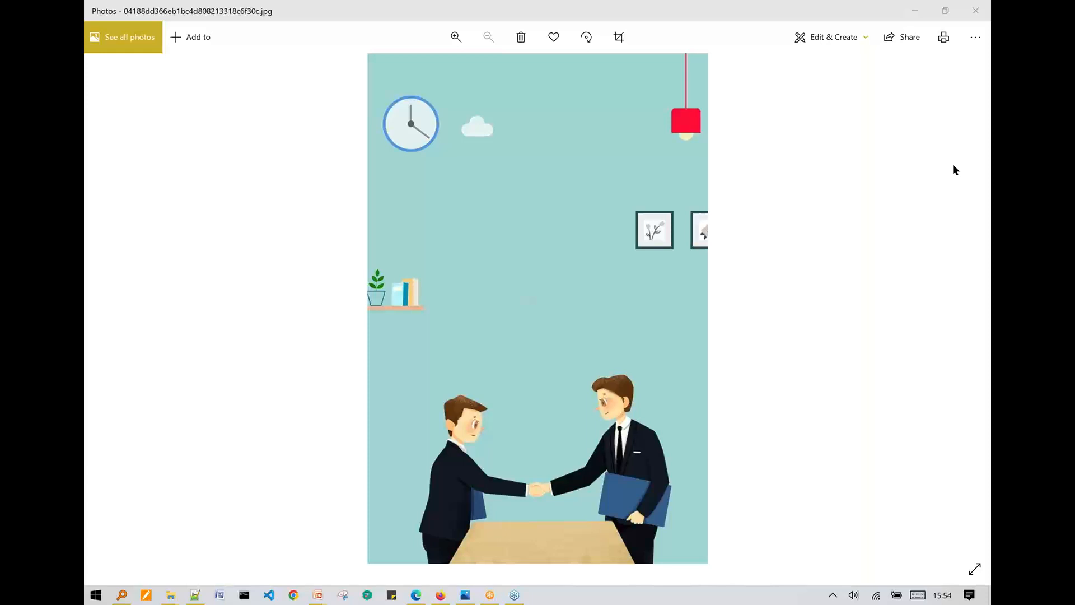
mouse_move(949, 173)
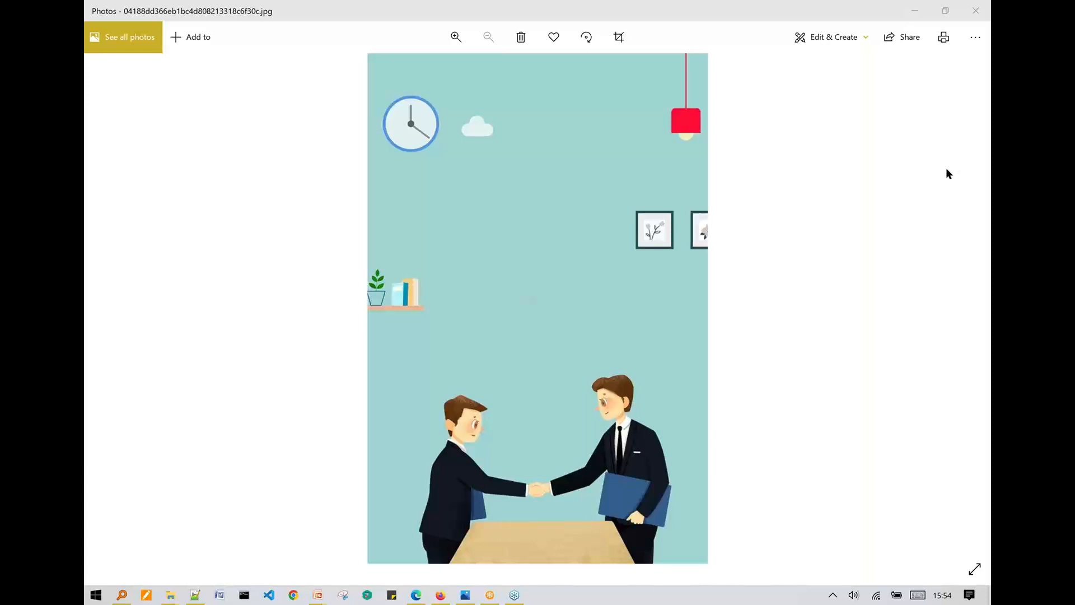
mouse_move(950, 169)
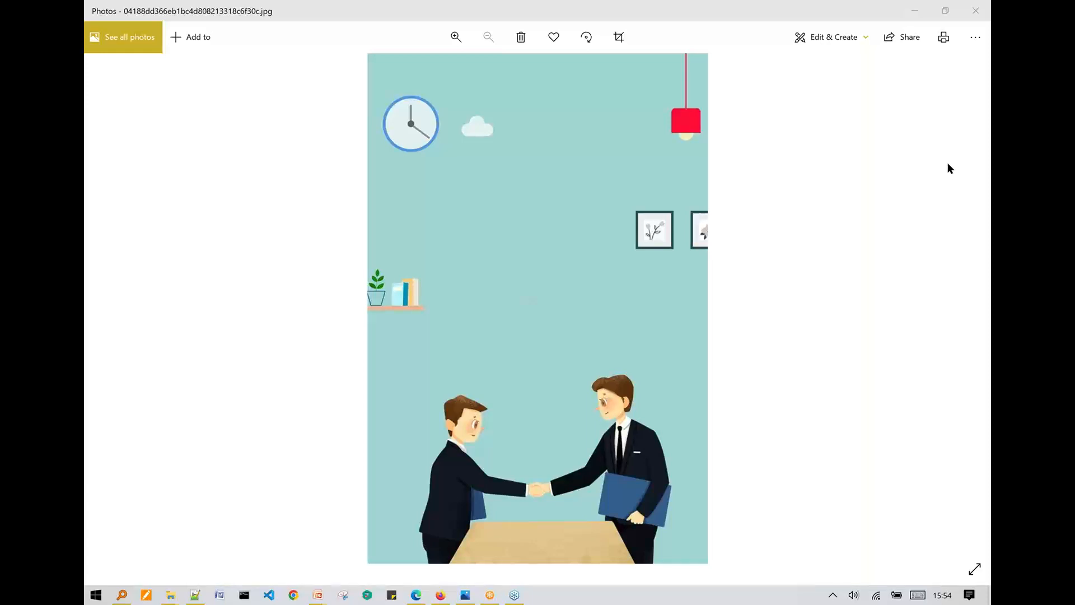
mouse_move(946, 170)
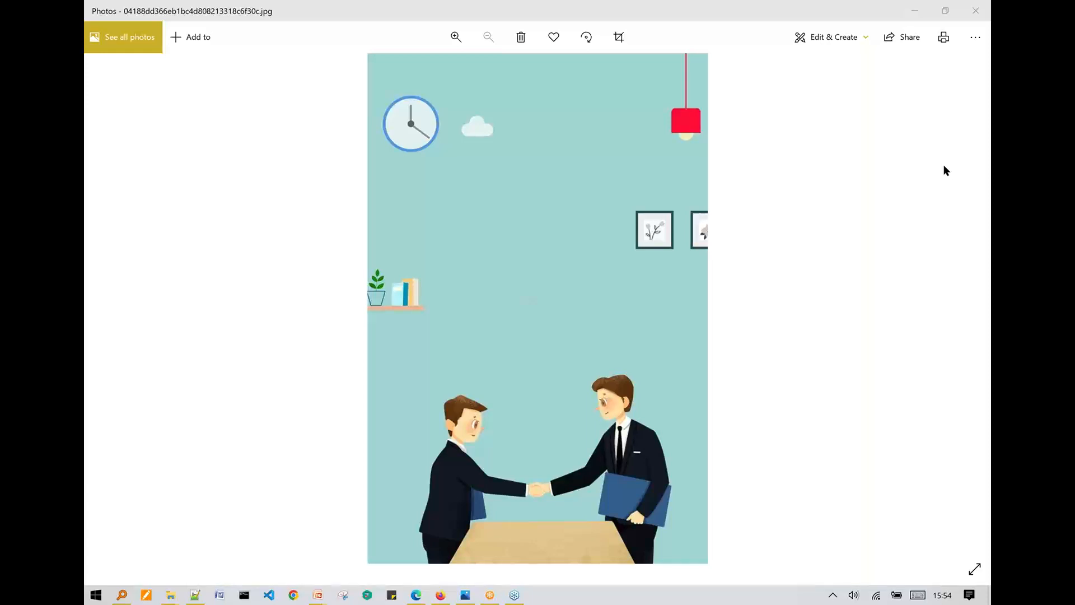
mouse_move(710, 229)
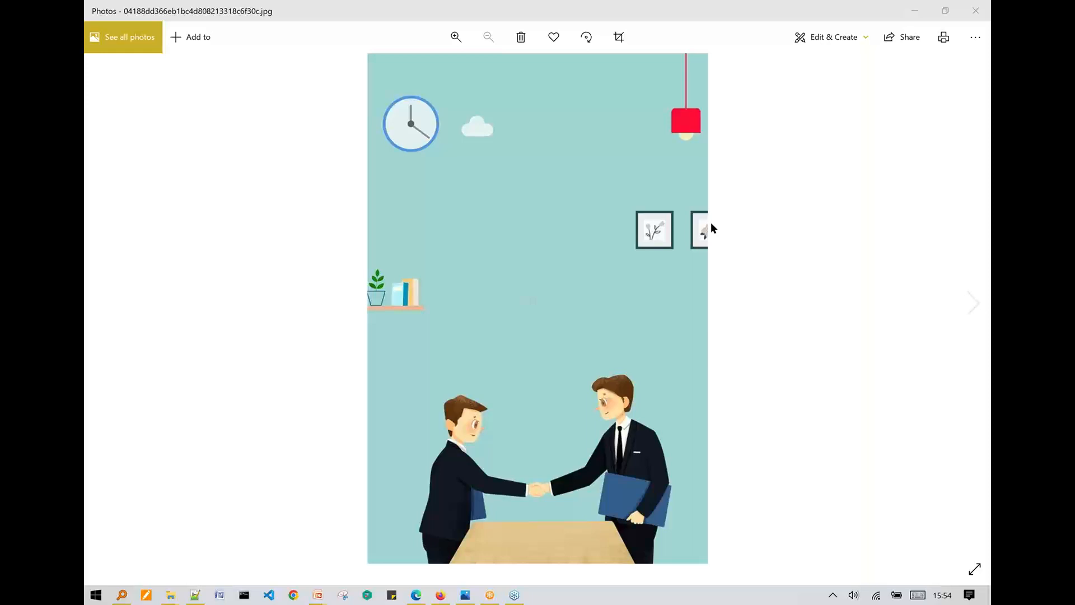
- Advance to download (1).png, the illustration of a man and woman talking across a table
click(974, 303)
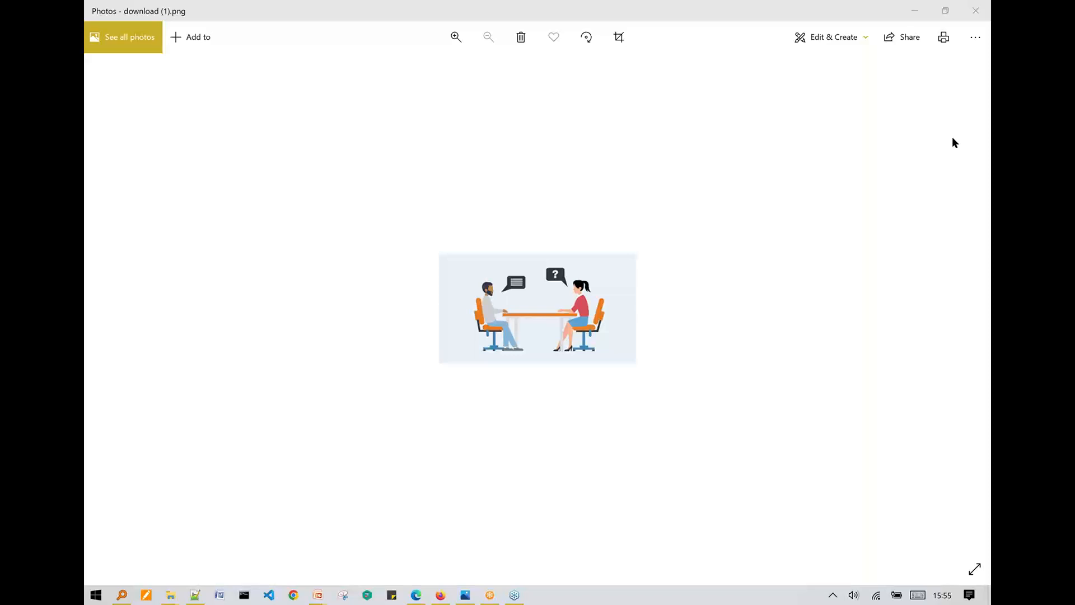
mouse_move(948, 170)
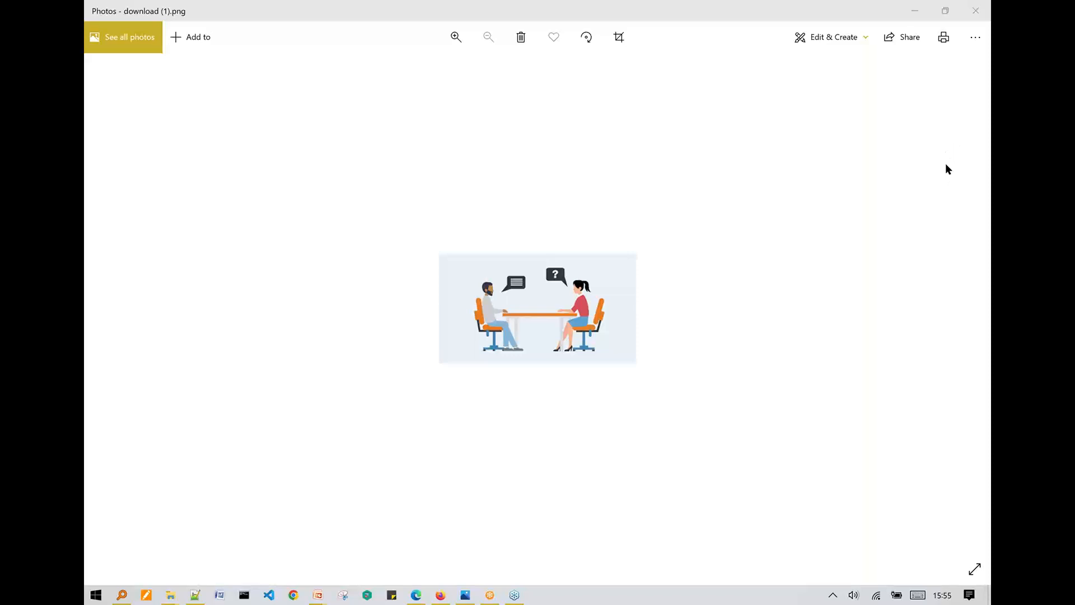